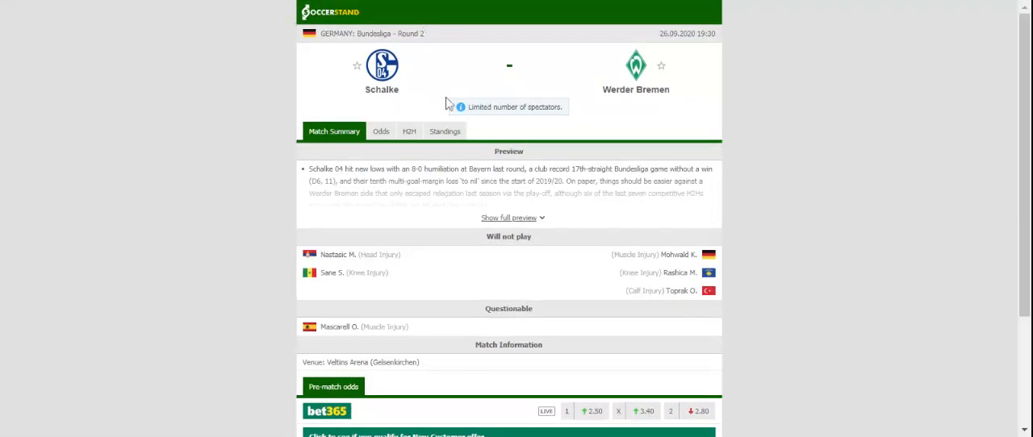
Show the Bundesliga standings table for Schalke vs Werder Bremen, Bayern Munich on top
click(443, 130)
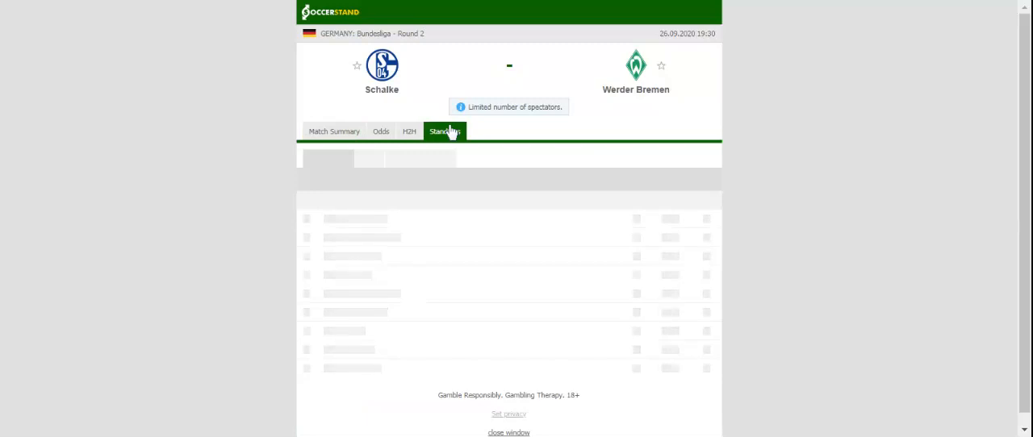
click(443, 131)
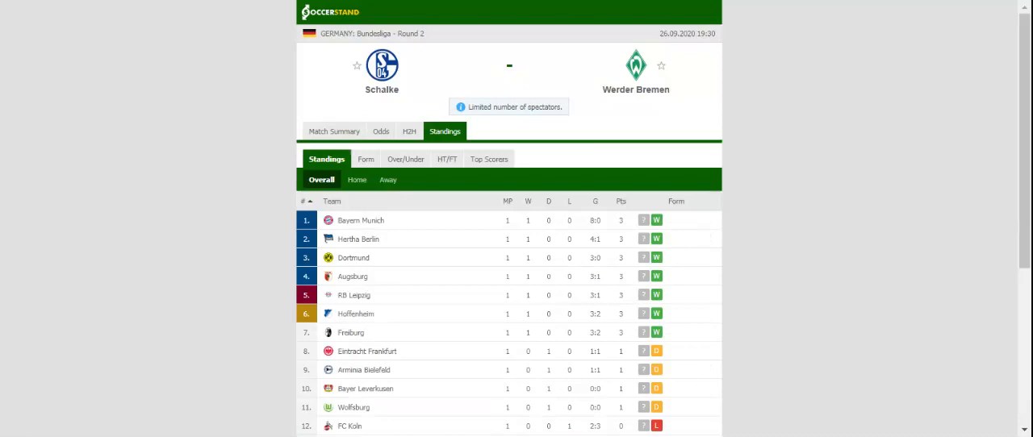
Review the H2H recent results, then show the 1X2 odds from bet365 and 1xBet
click(409, 131)
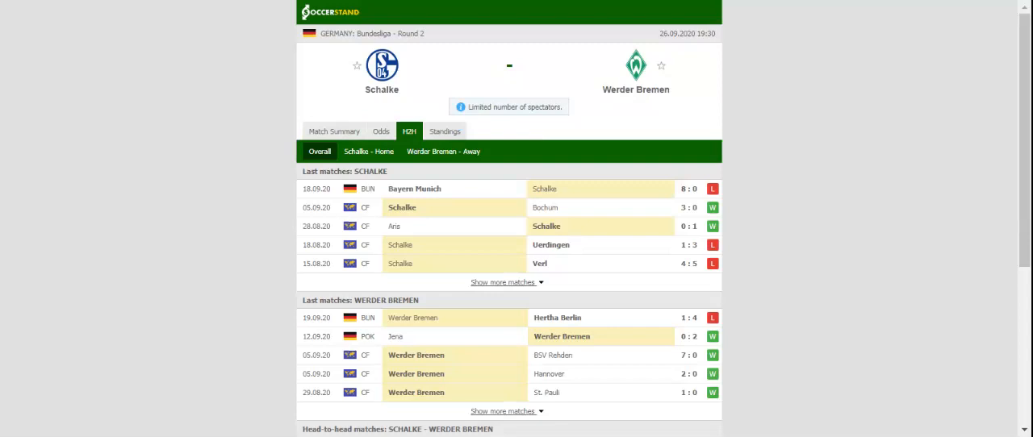
mouse_move(406, 135)
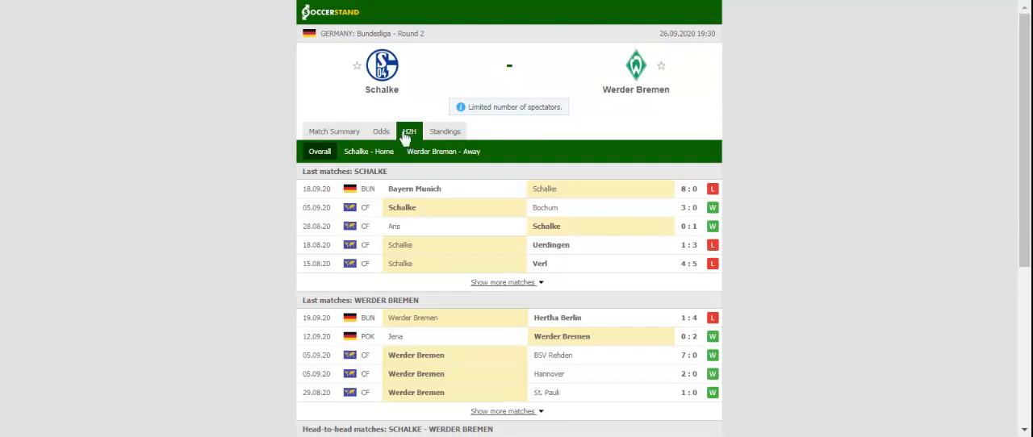
click(380, 131)
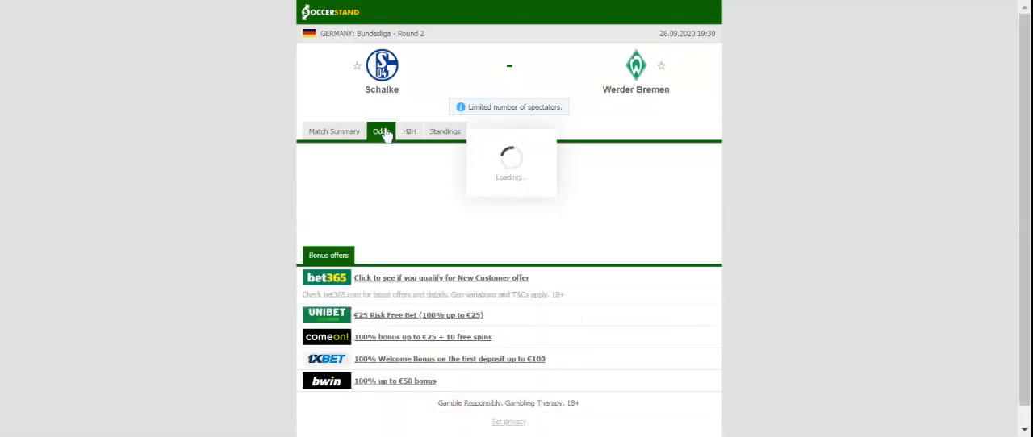
click(381, 131)
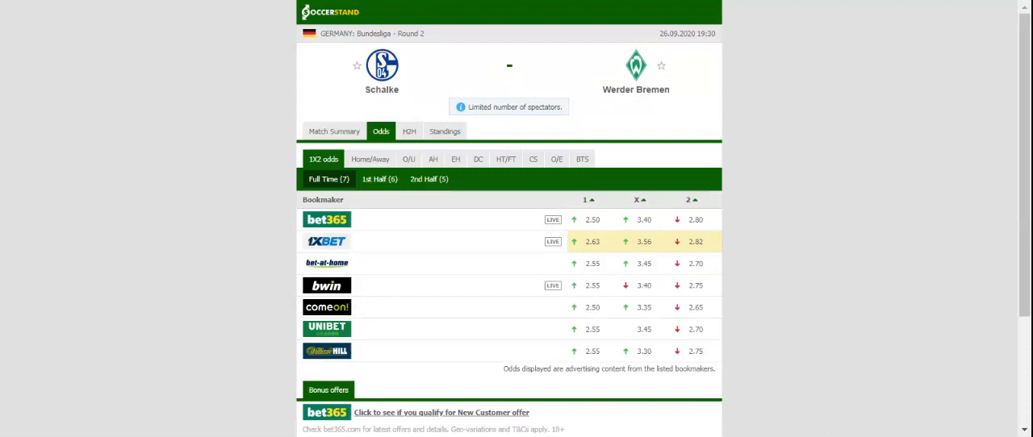